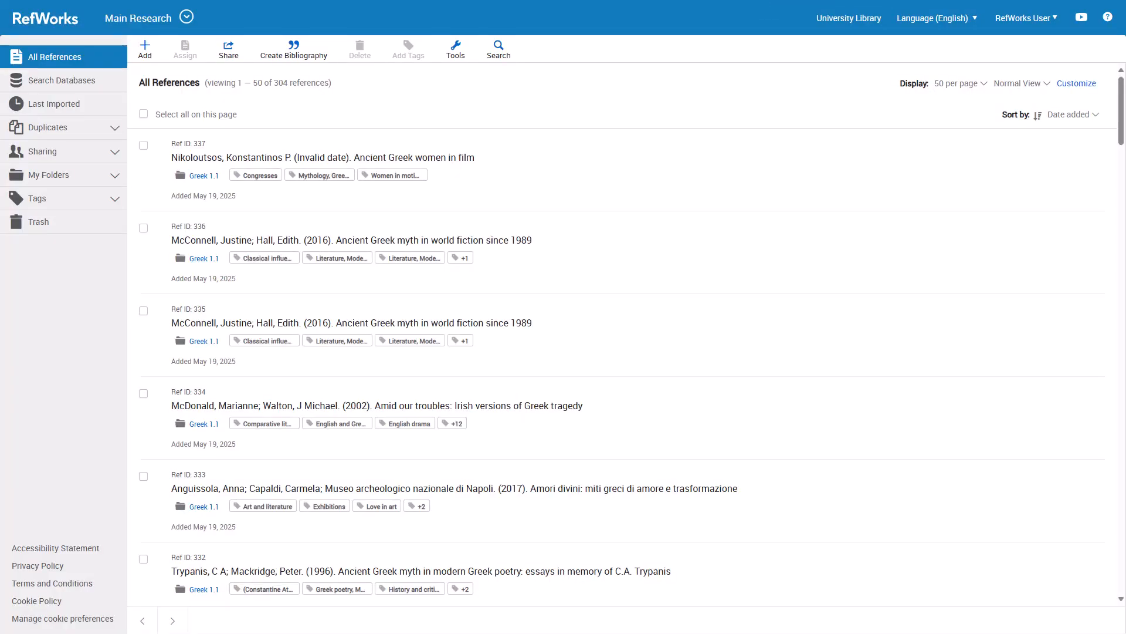
From RefWorks Tools > Extensions & add-ons, go to the Word add-in's AppSource listing.
click(455, 48)
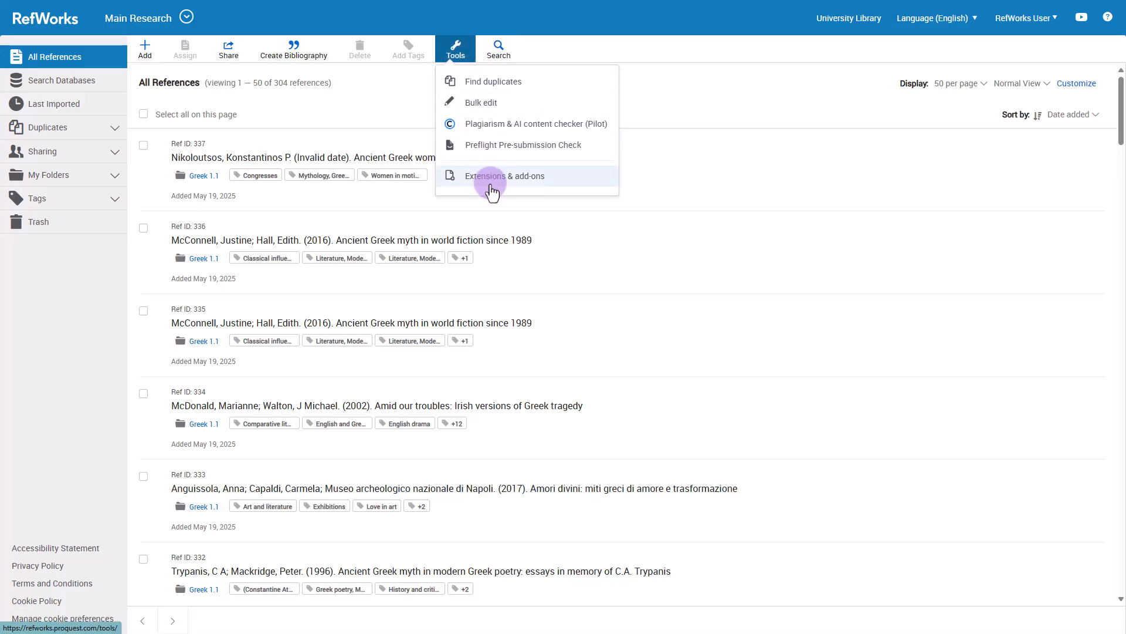
click(504, 176)
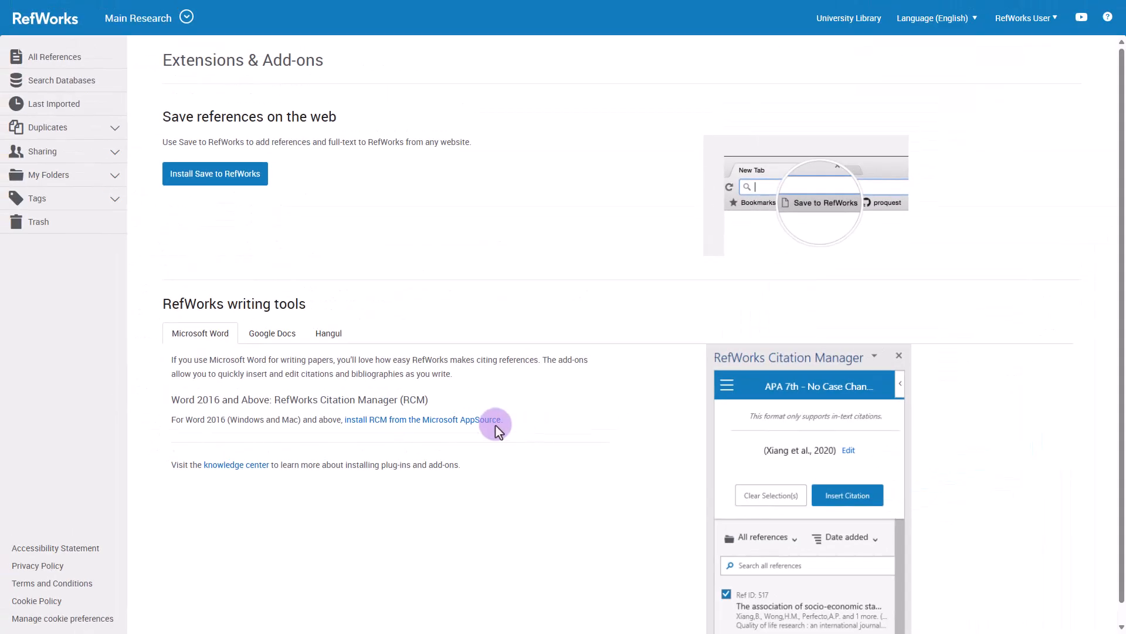
click(423, 419)
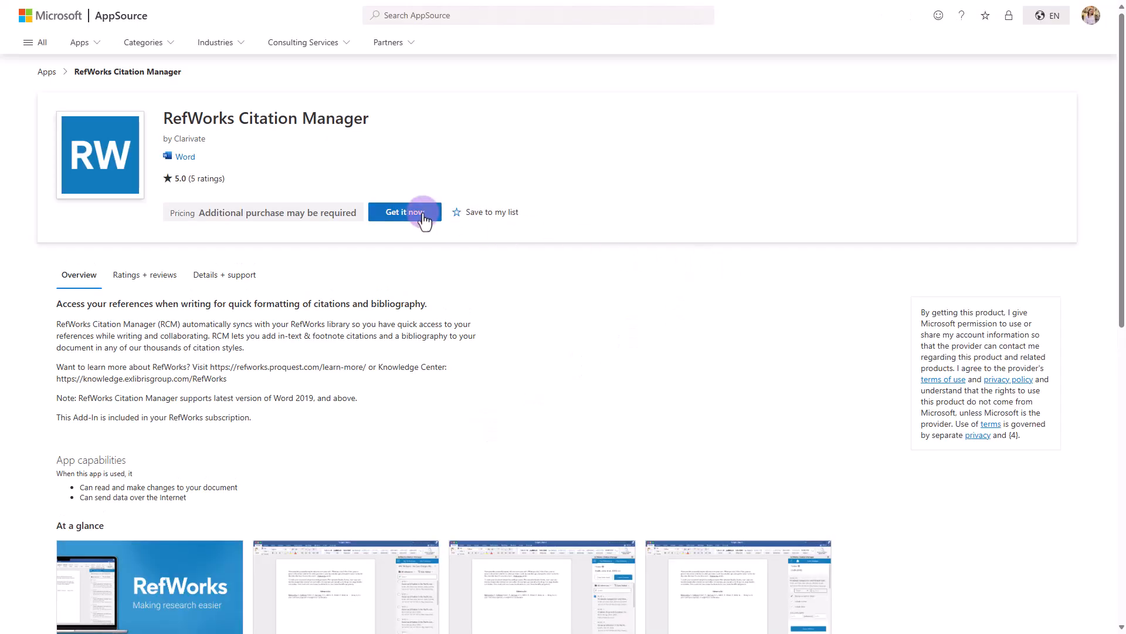
Get RefWorks Citation Manager from AppSource and launch it in Word.
click(404, 211)
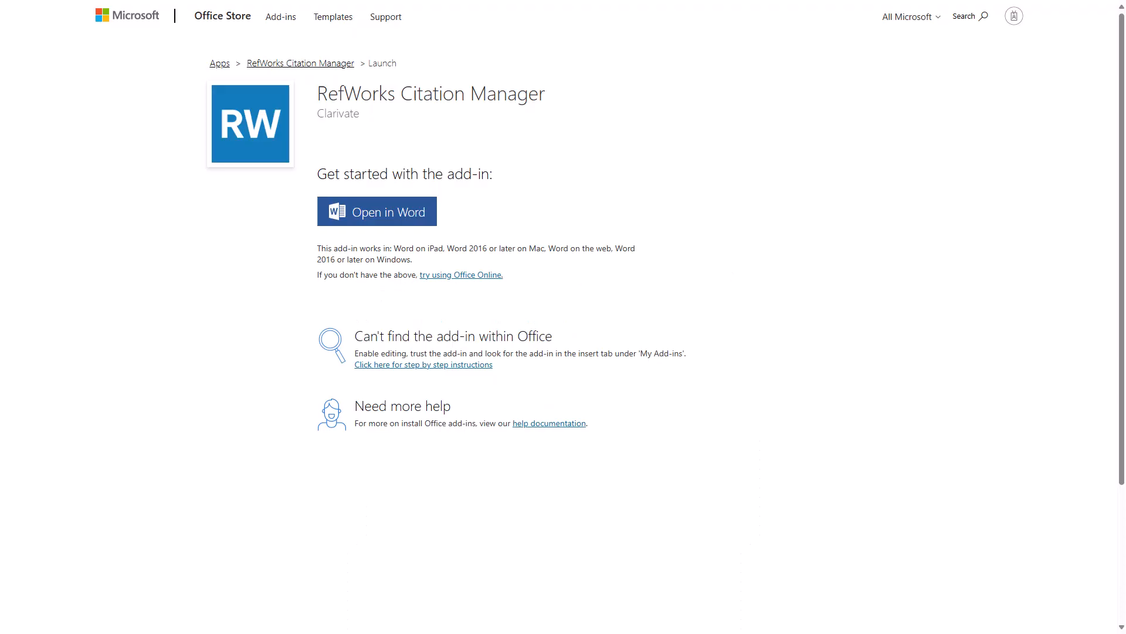
click(377, 211)
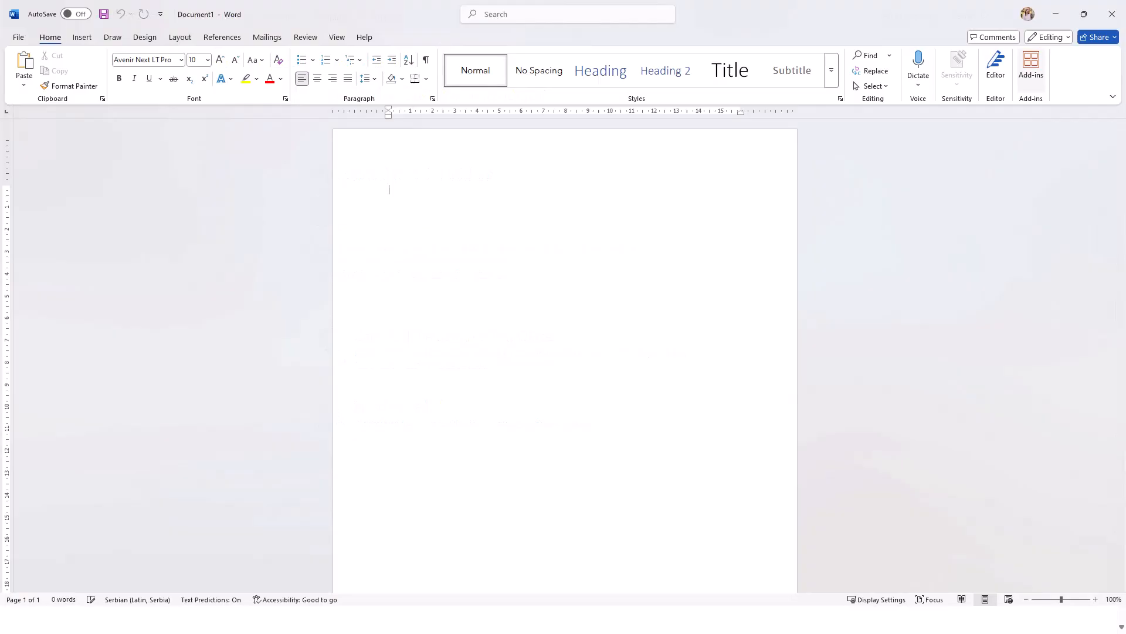
Search Word's add-ins for 'RCM' and add RefWorks - RCM.
click(1031, 65)
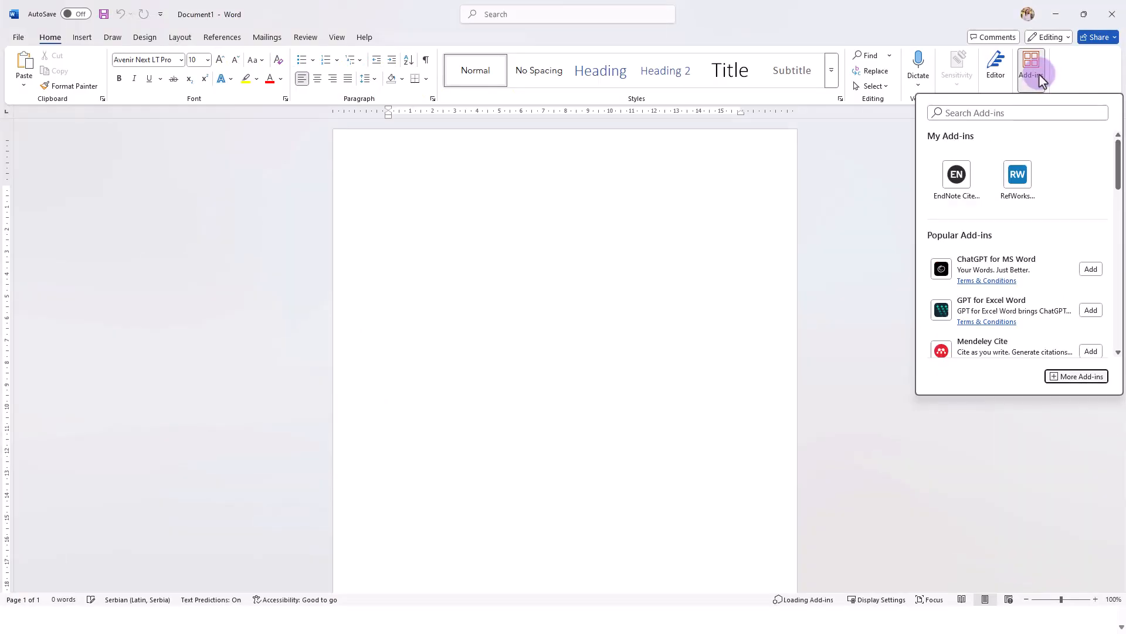
text(RefWorks)
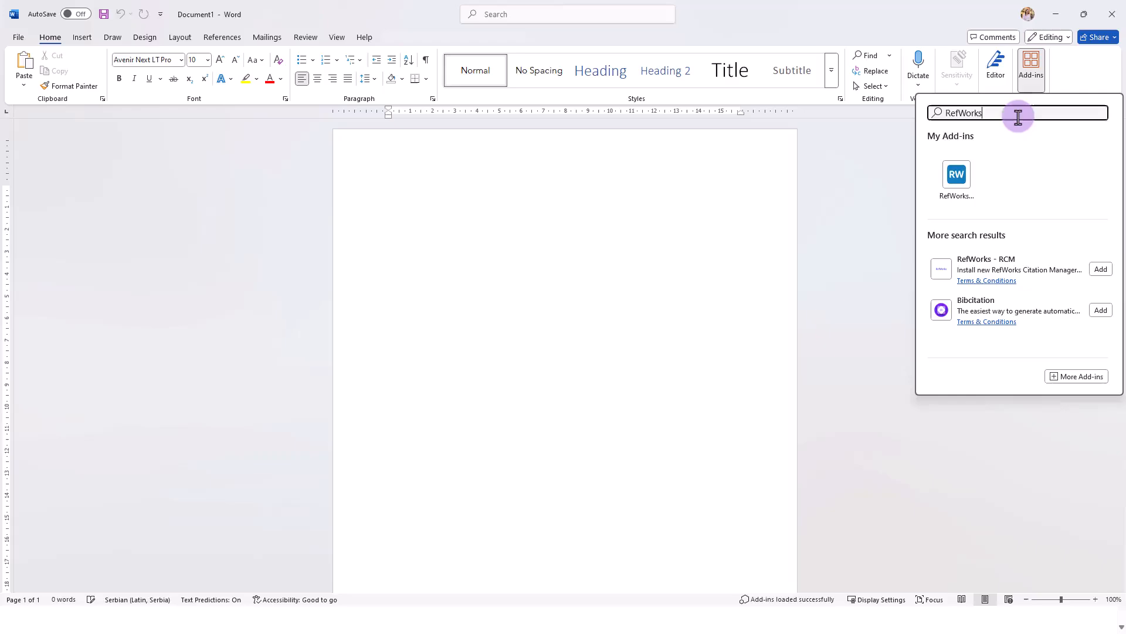
text(RCM)
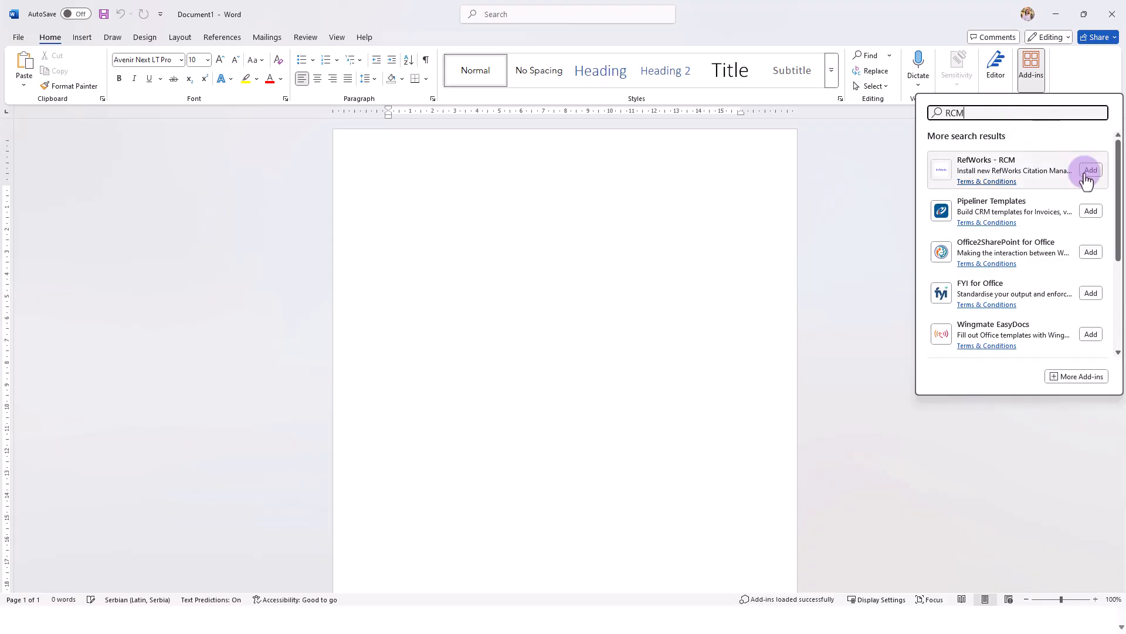
click(1090, 170)
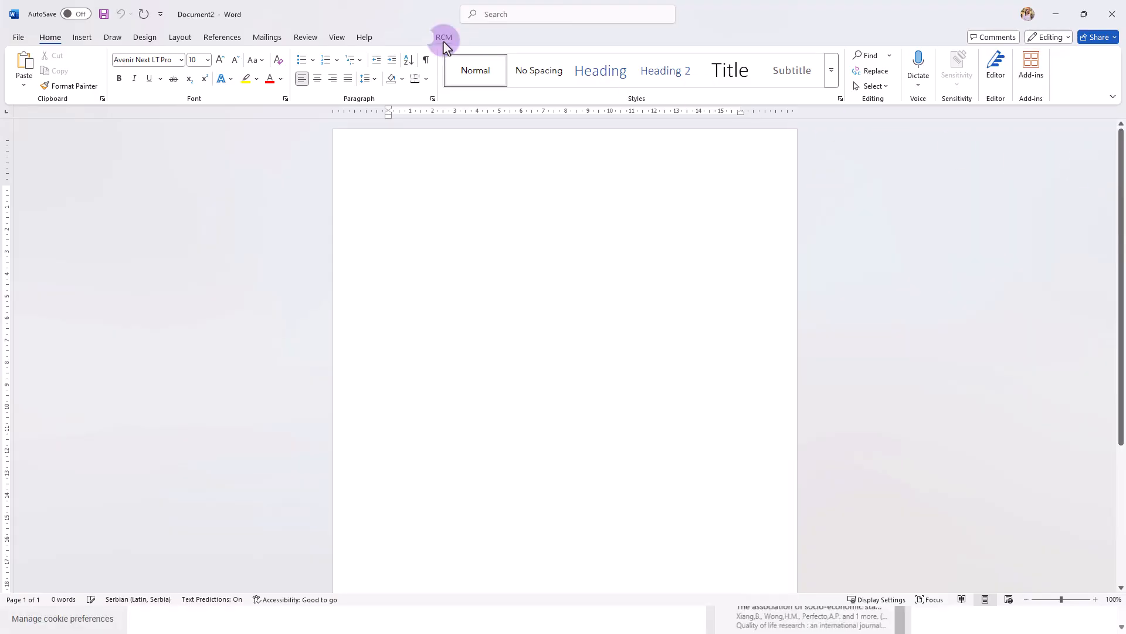
click(443, 38)
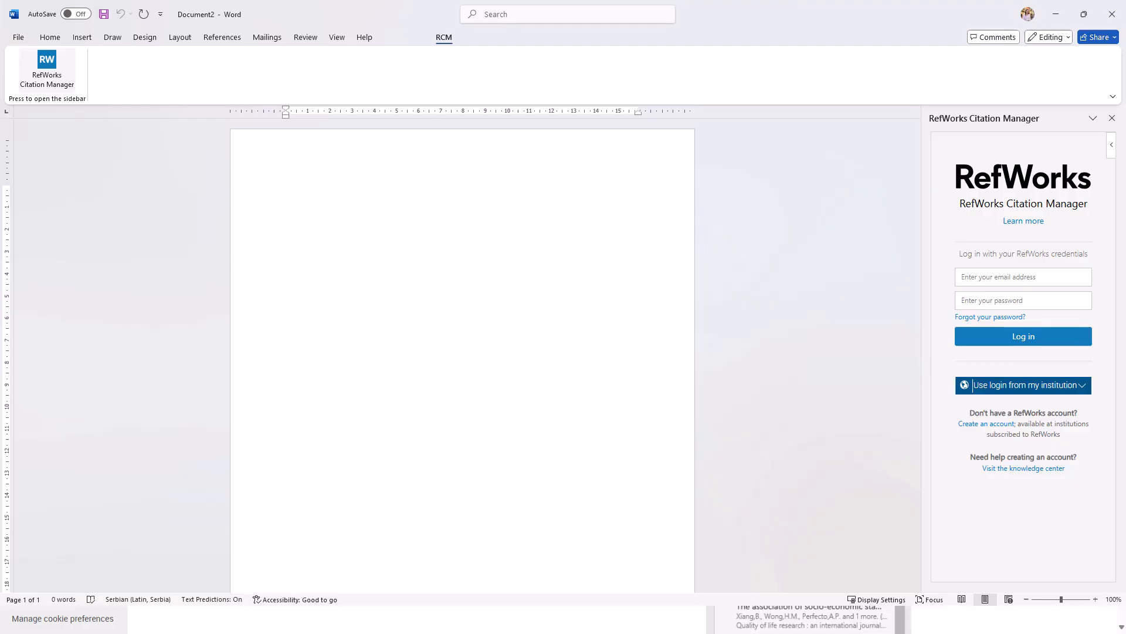
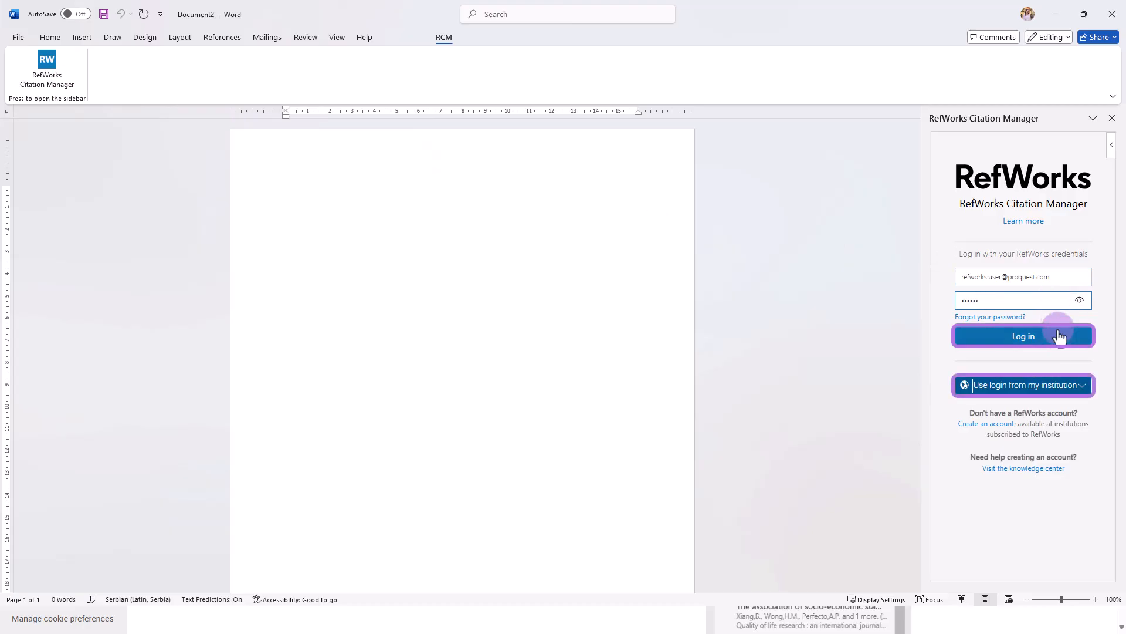
mouse_move(1060, 336)
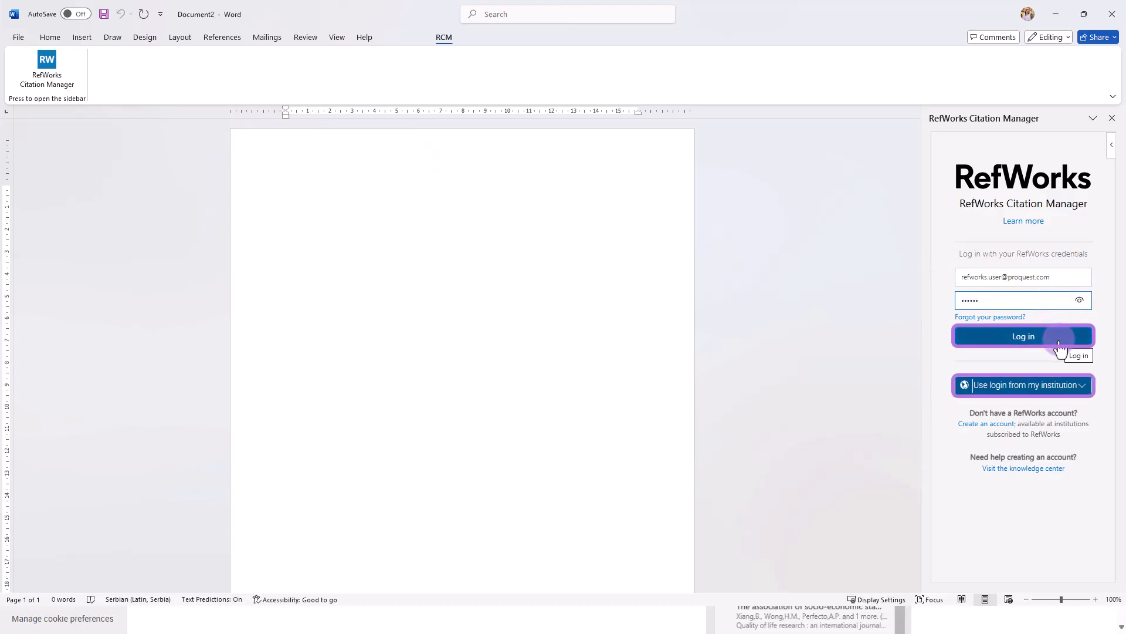
click(1023, 336)
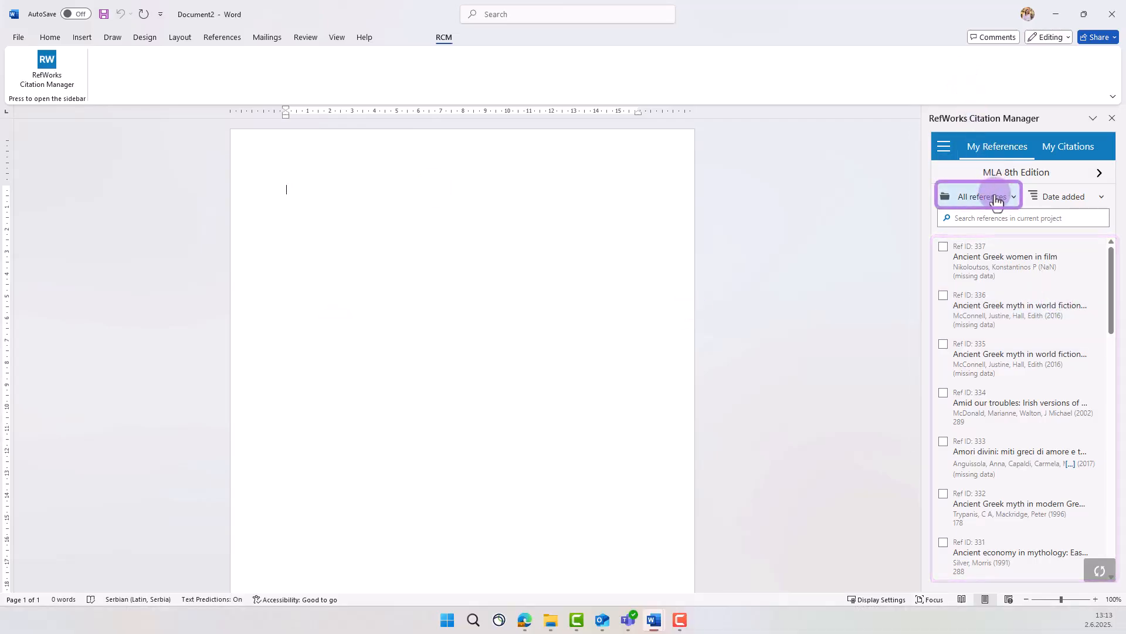
Browse the reference folders and Change Project options, then return to the reference list.
click(978, 196)
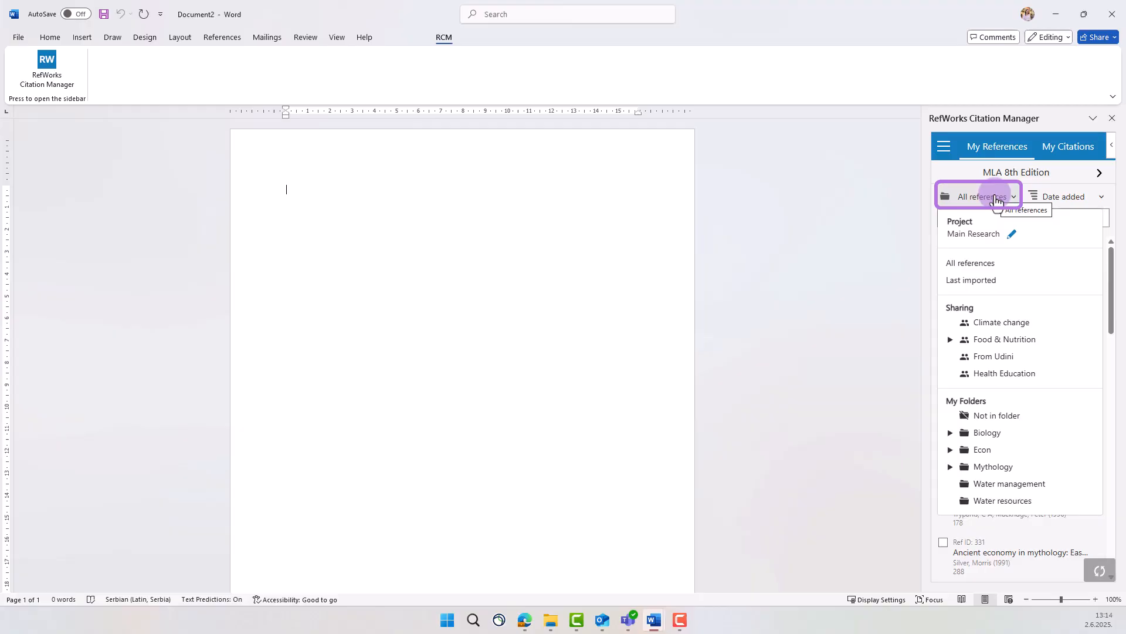
mouse_move(1012, 234)
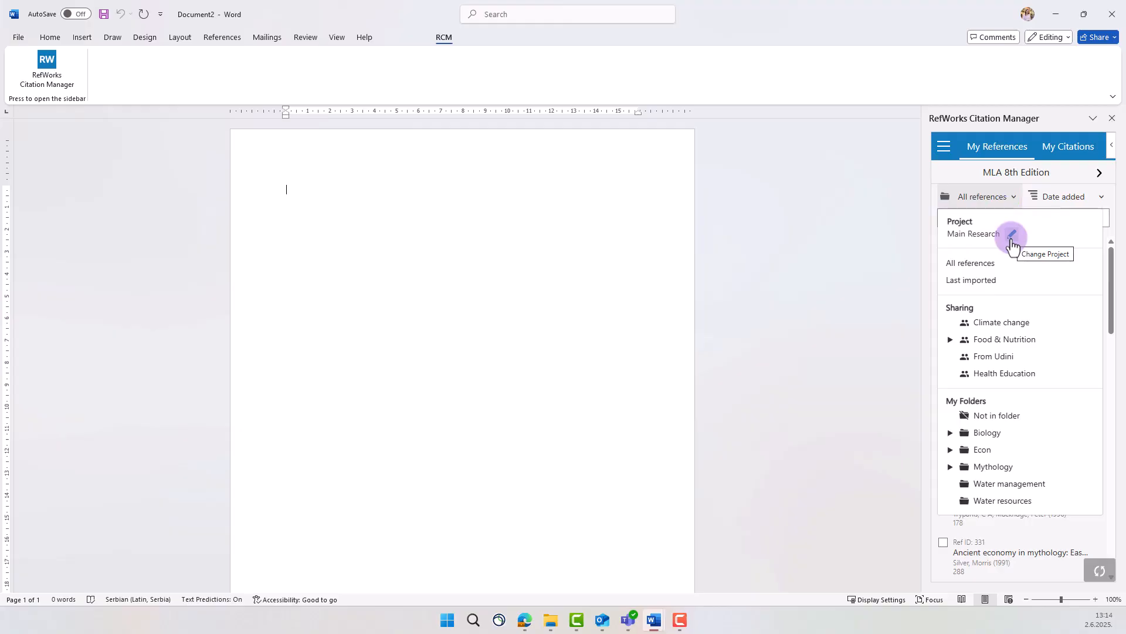
click(1012, 238)
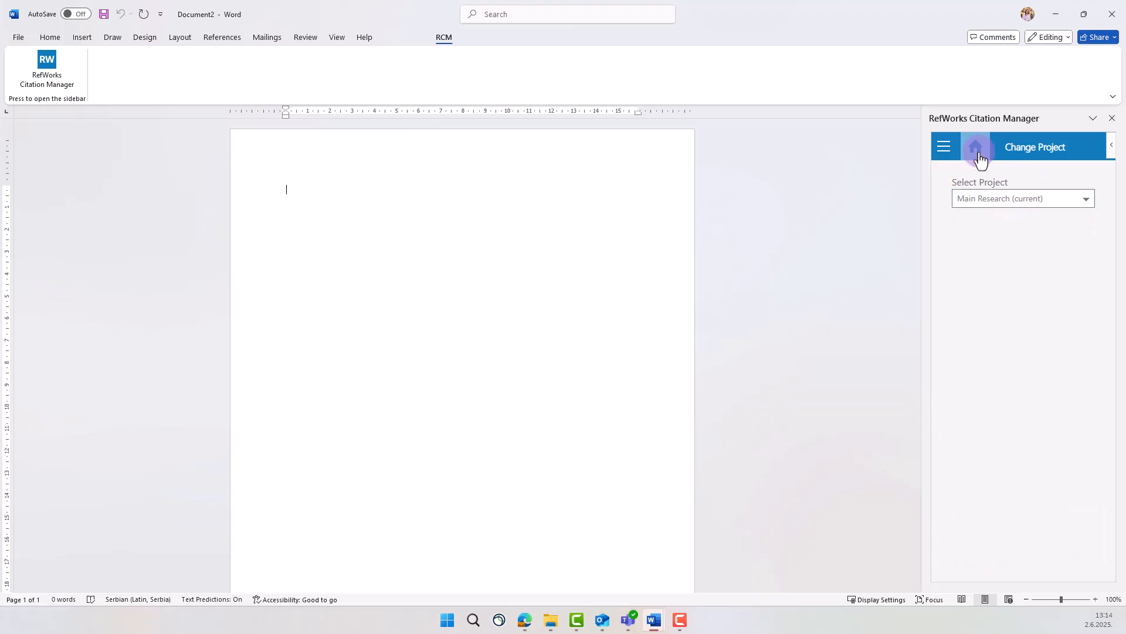
click(1063, 196)
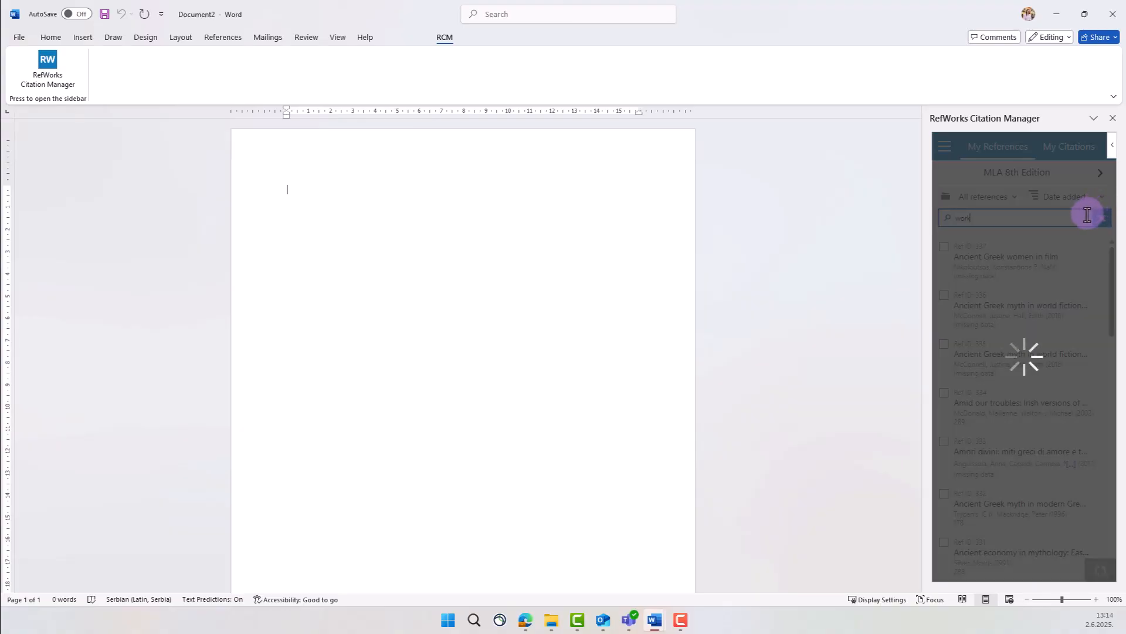
Search references for 'work' and change the citation style from MLA 8th Edition to APA 6th.
text(work)
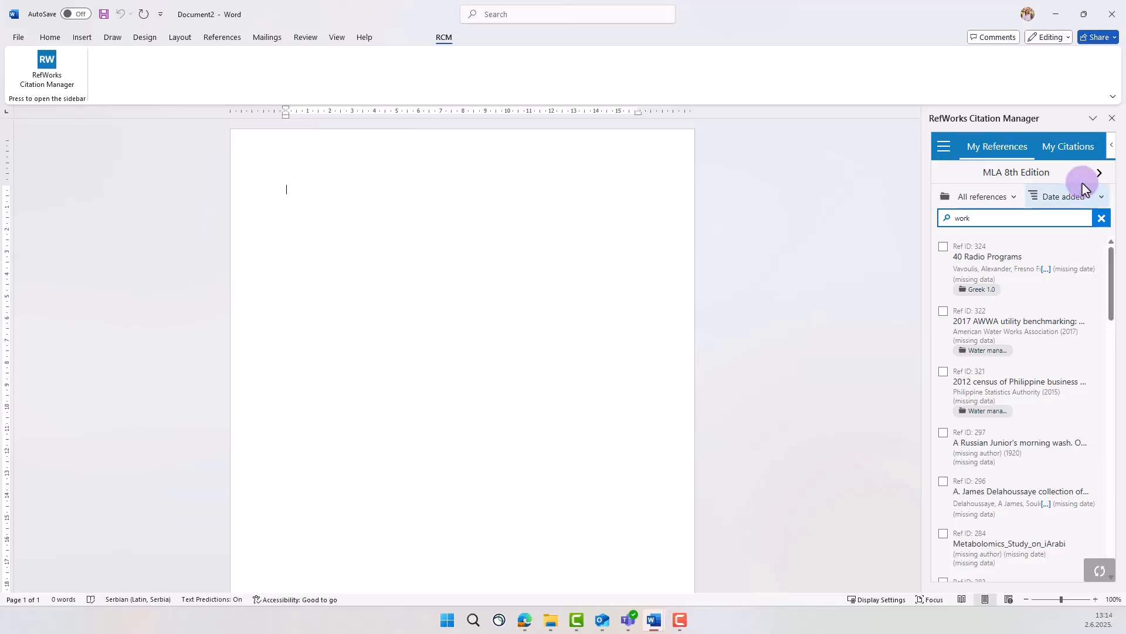
click(1098, 172)
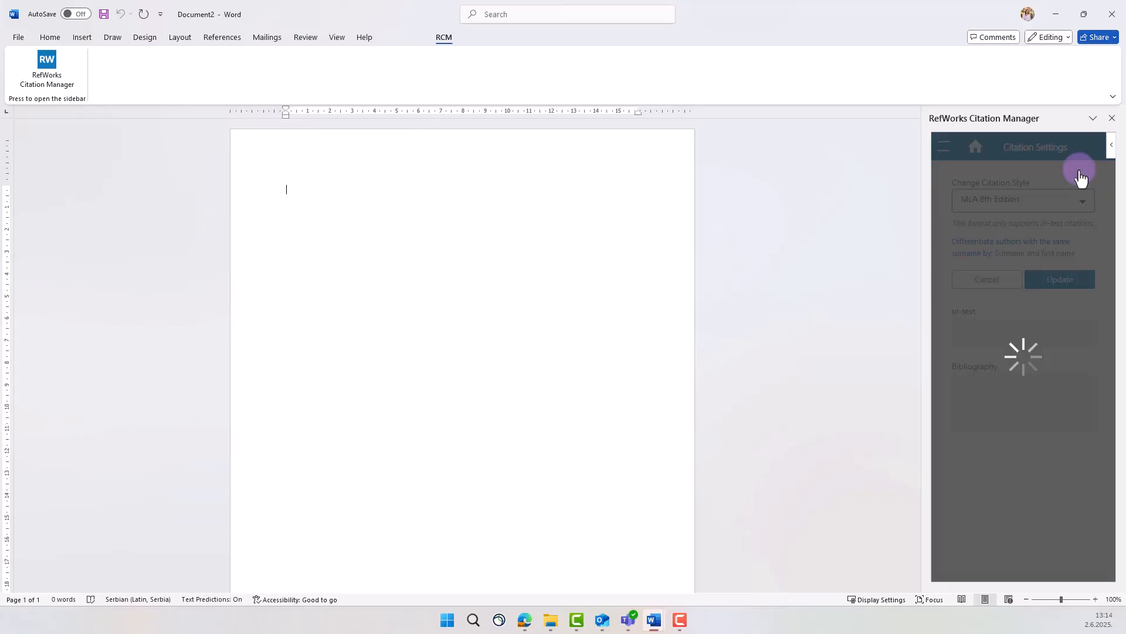
click(1018, 199)
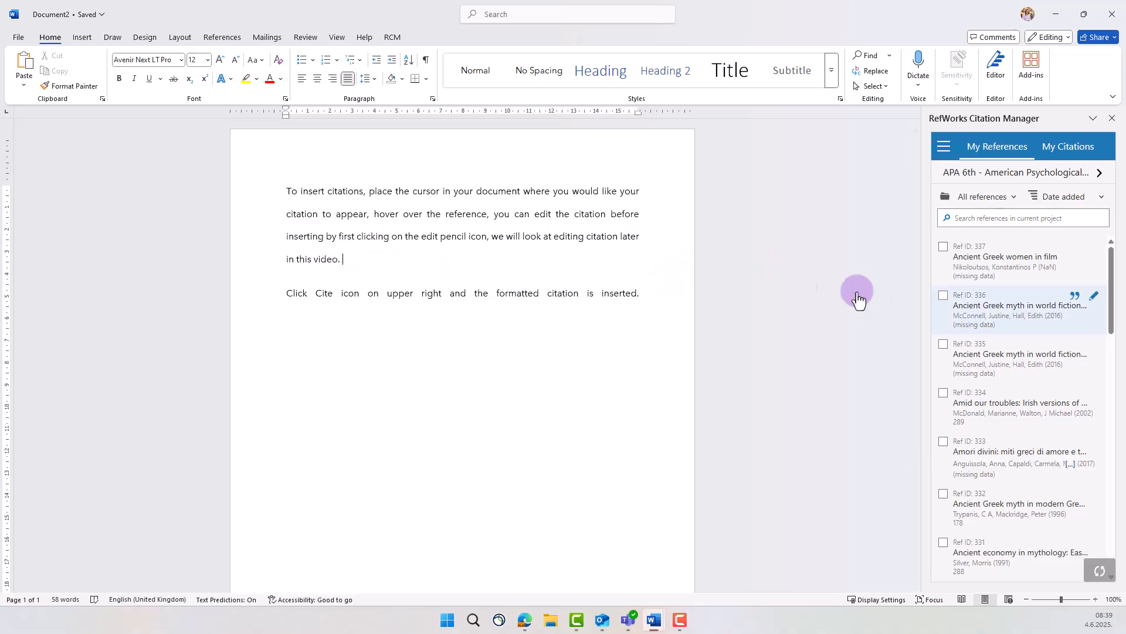
mouse_move(1092, 305)
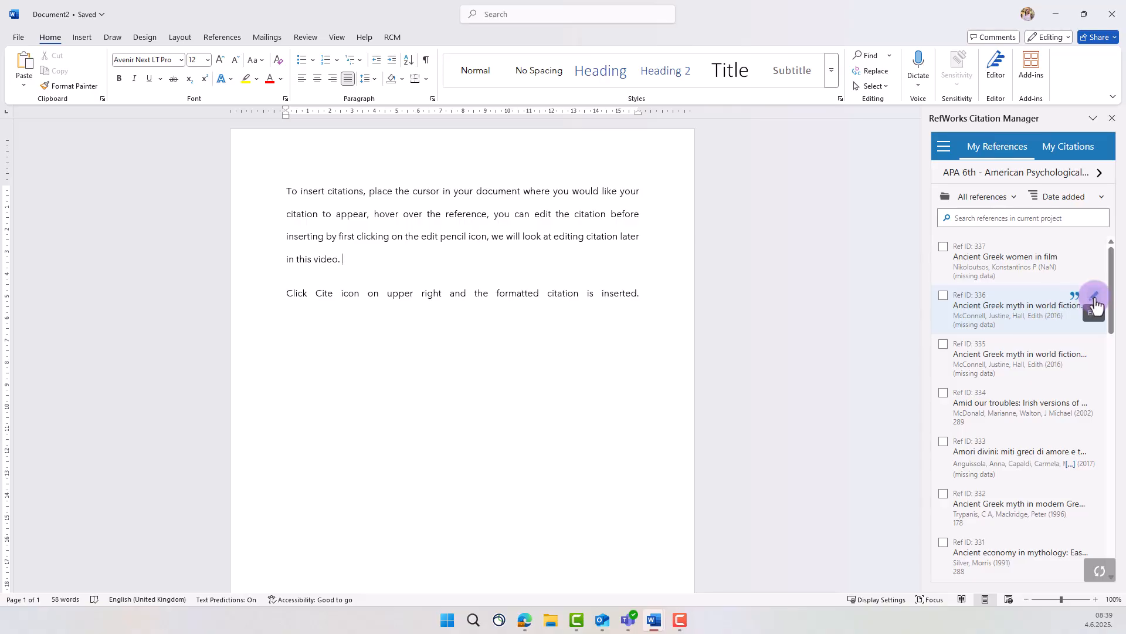
mouse_move(1085, 298)
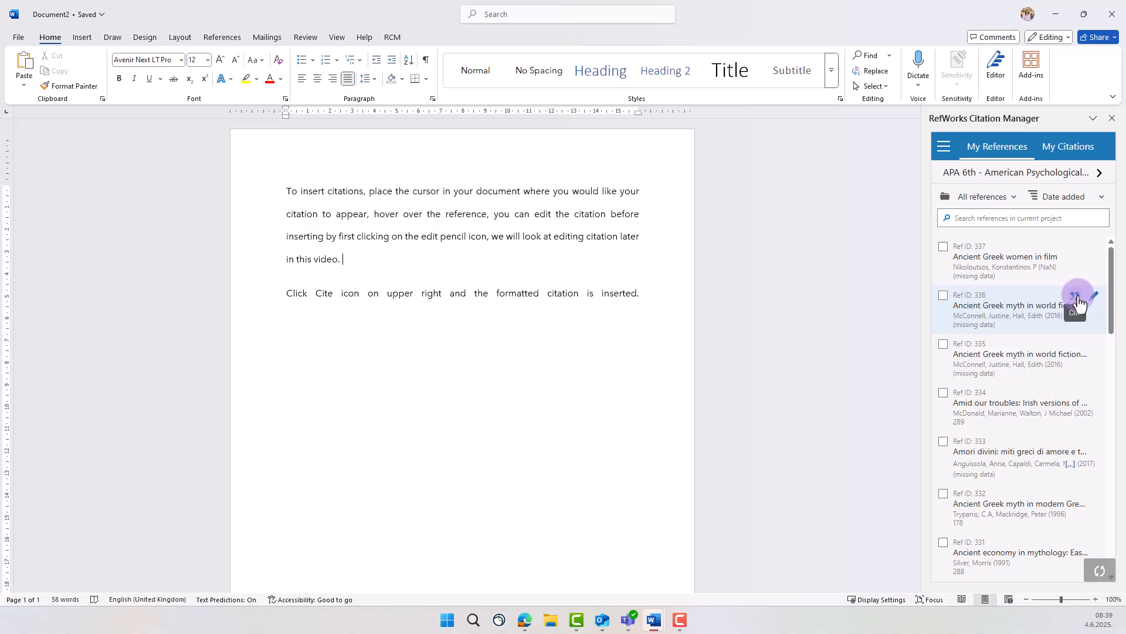
Cite McConnell & Hall 2016 (Ref ID 336) after 'in this video.'.
click(1091, 301)
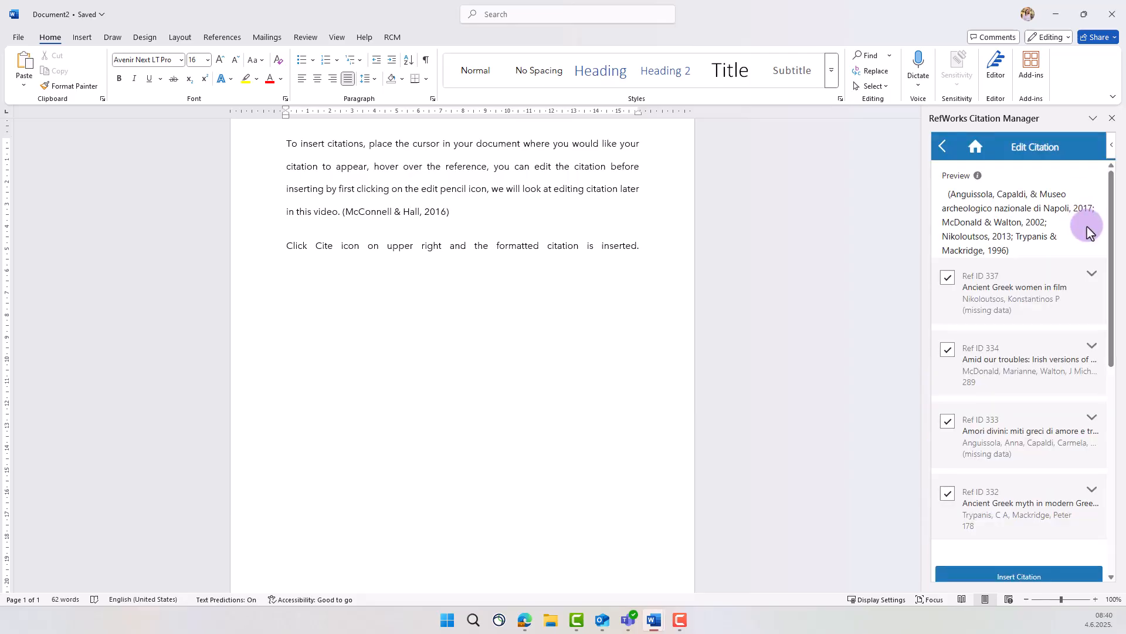
Insert the edited Anguissola, McDonald & Walton, Nikoloutsos, Trypanis & Mackridge citation.
scroll(down, 3)
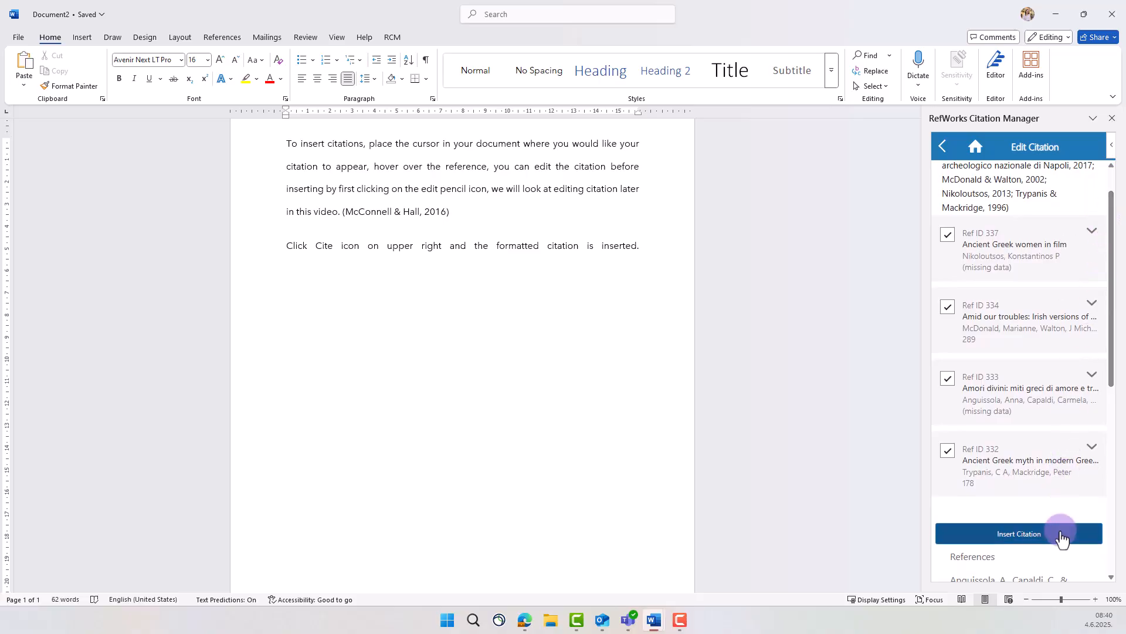
click(1018, 534)
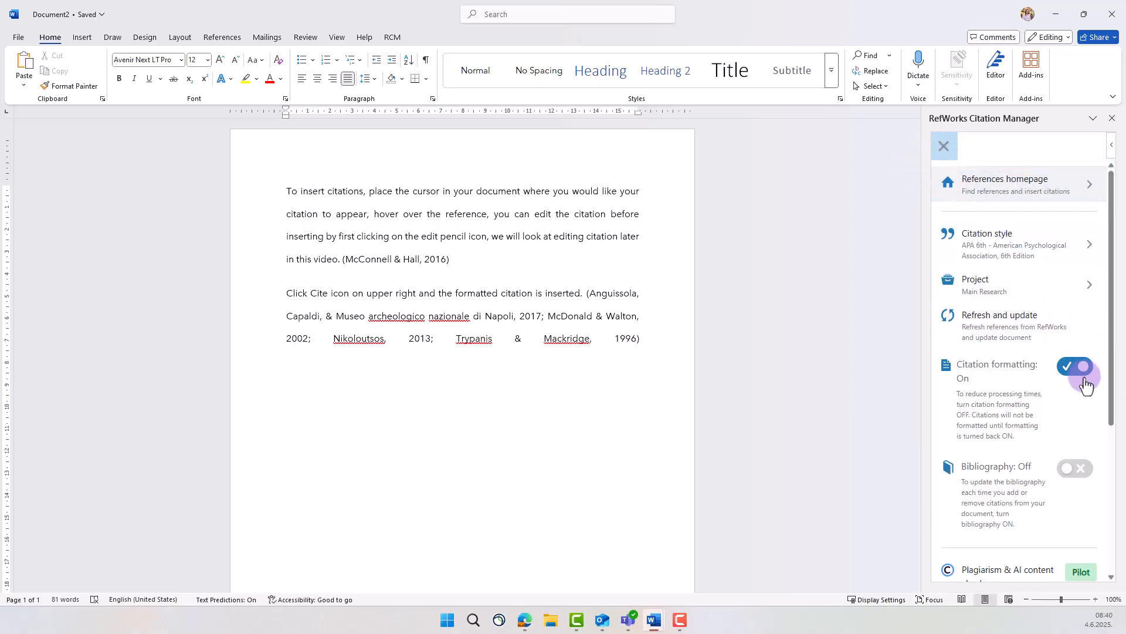
Toggle Citation formatting off and on, then switch Bibliography on to generate References.
click(1078, 367)
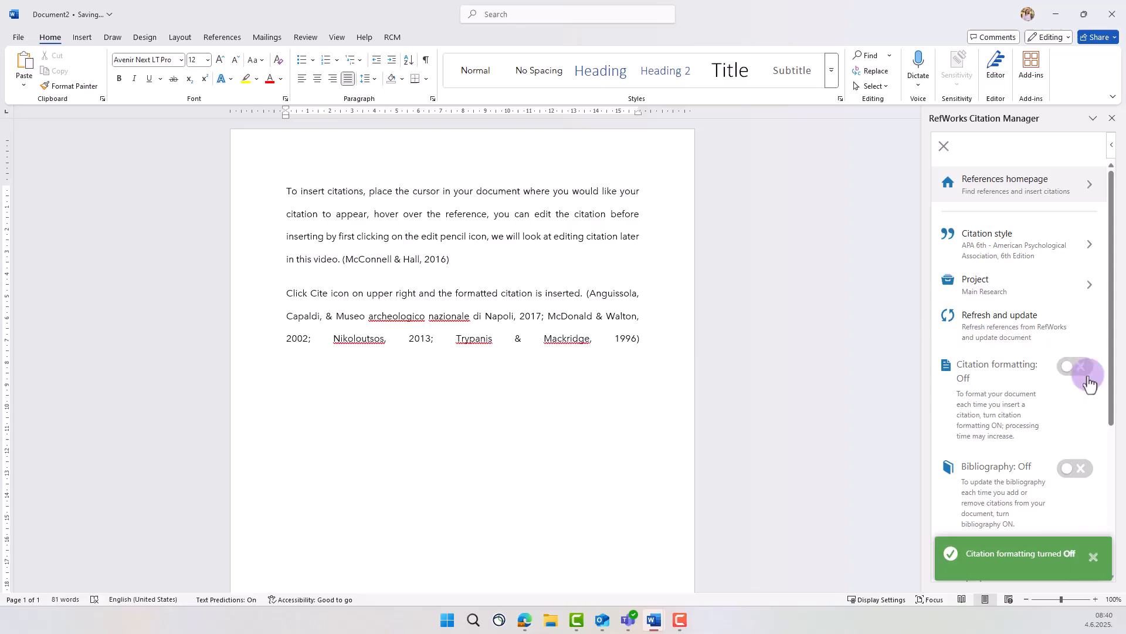
click(1075, 366)
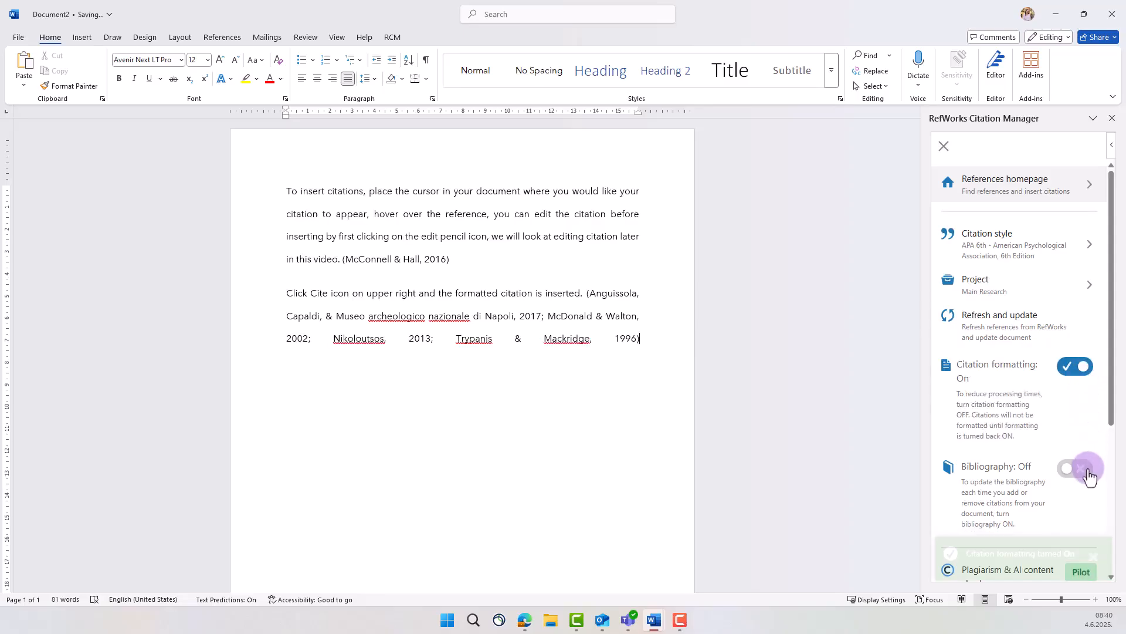
click(1075, 467)
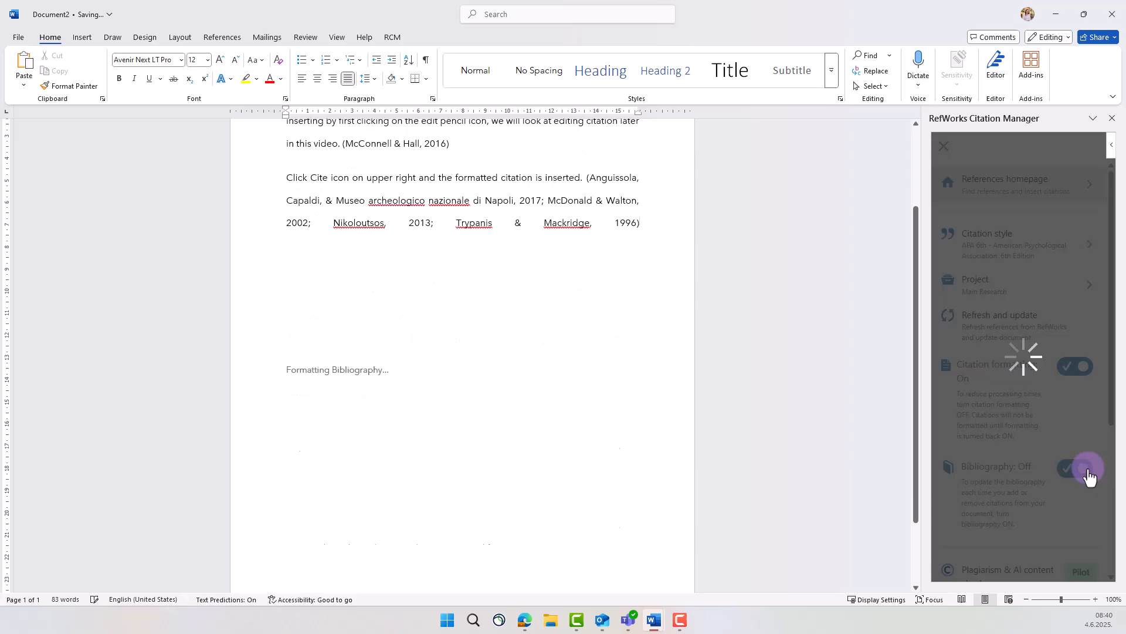
click(1076, 468)
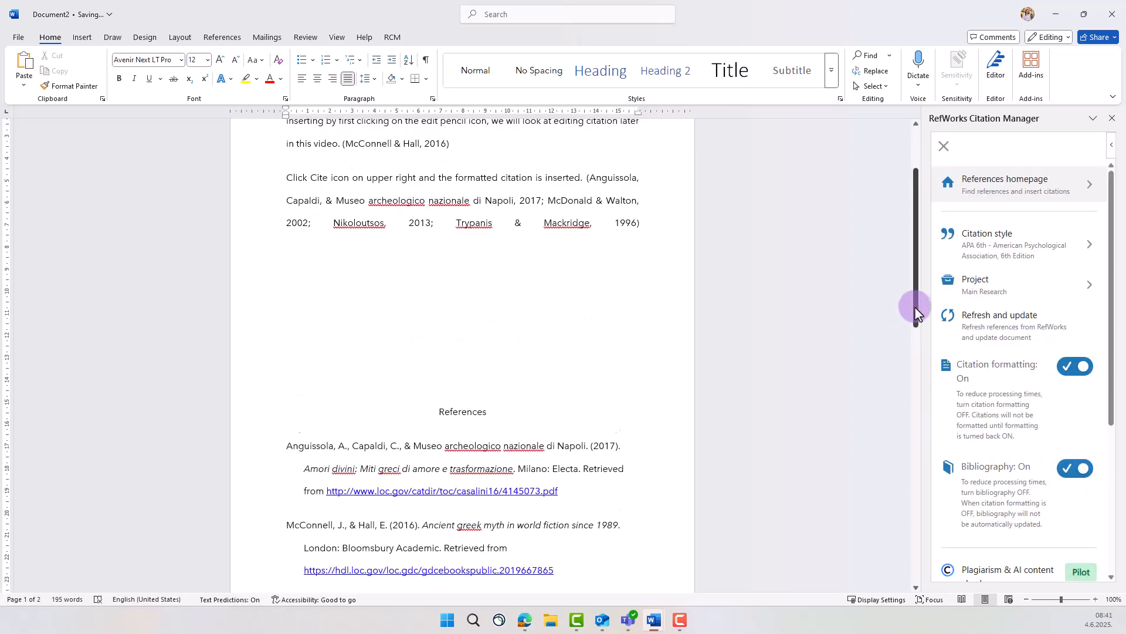
scroll(down, 3)
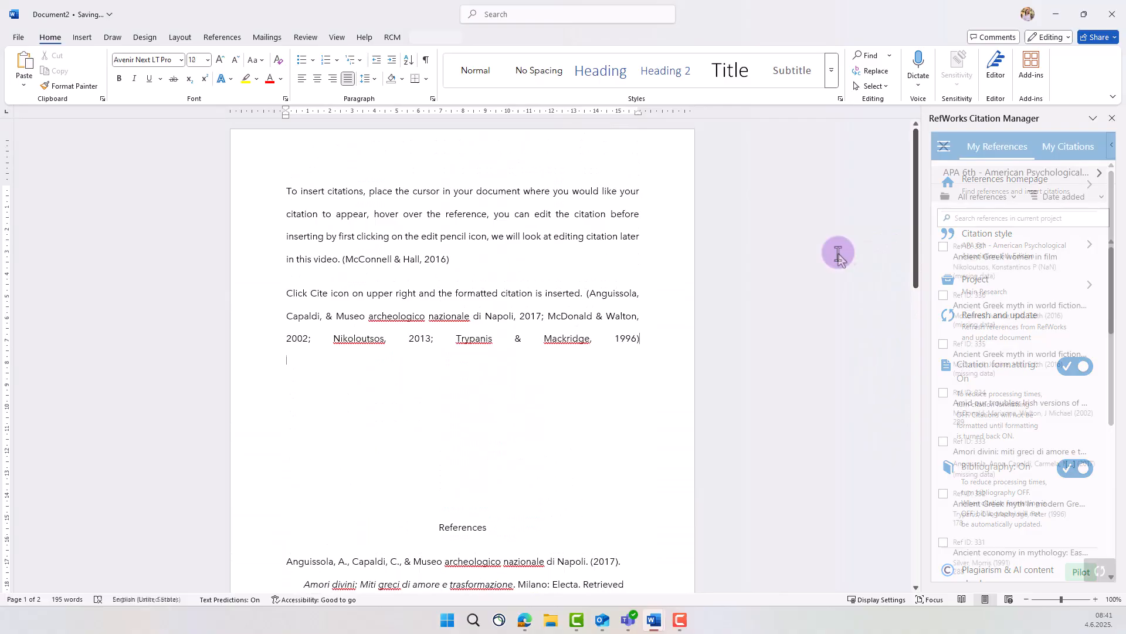
Open My Citations and search the document's citations.
click(1068, 146)
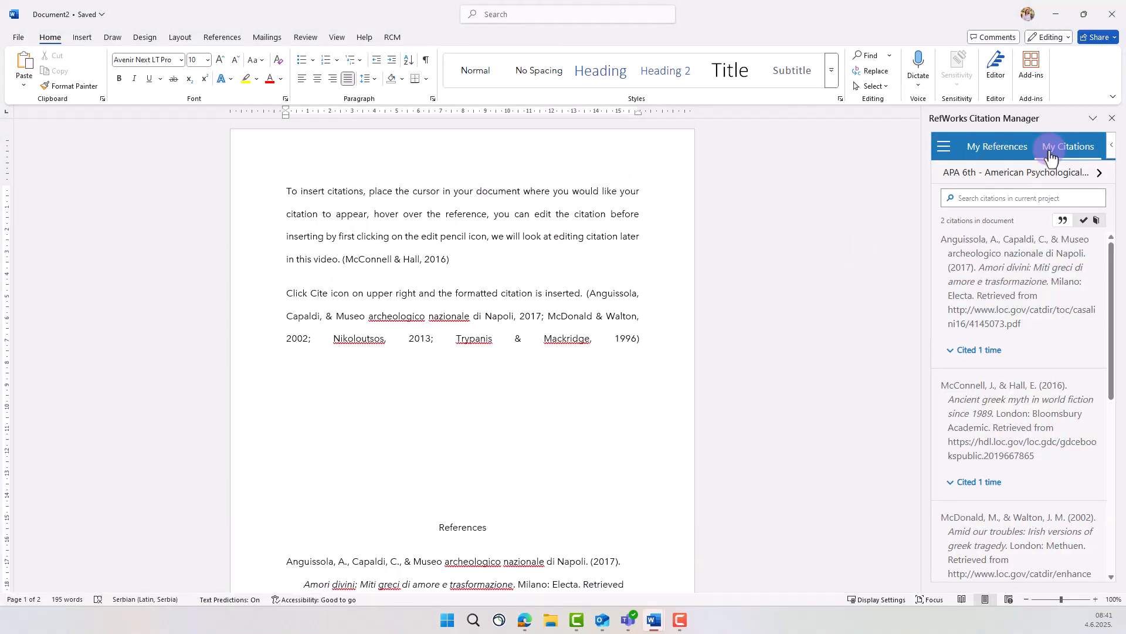
scroll(down, 3)
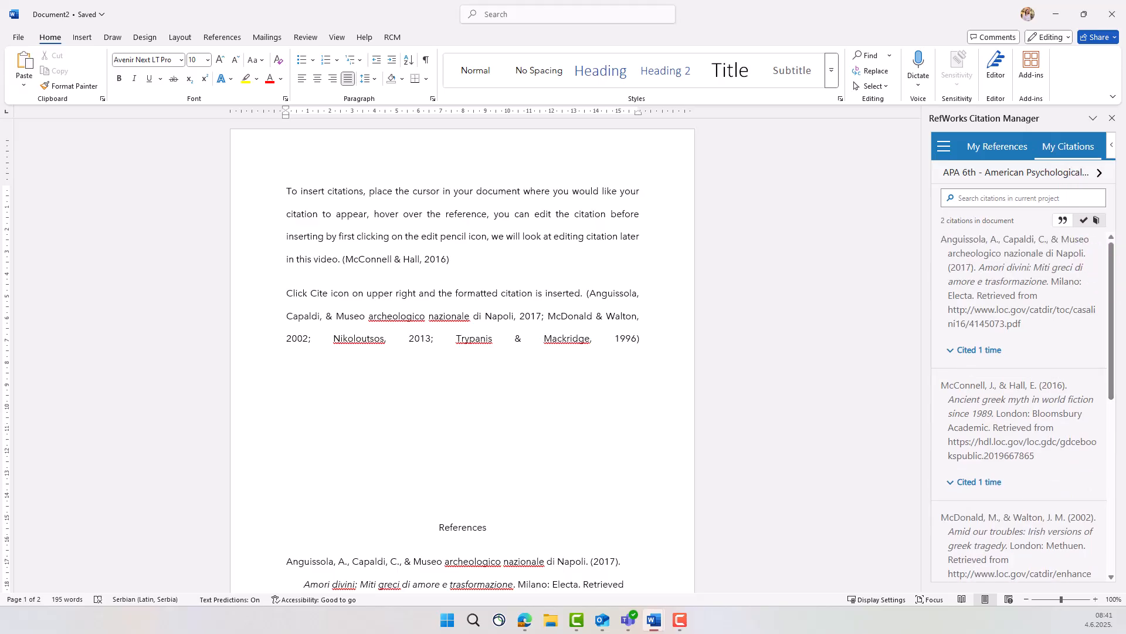
click(1023, 198)
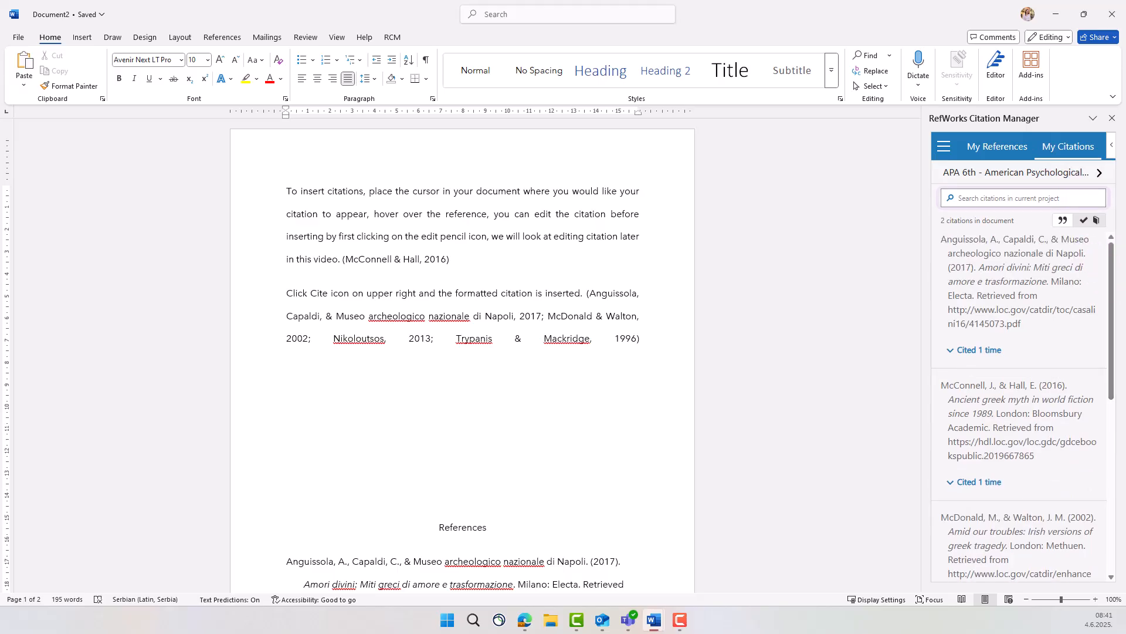
click(1022, 198)
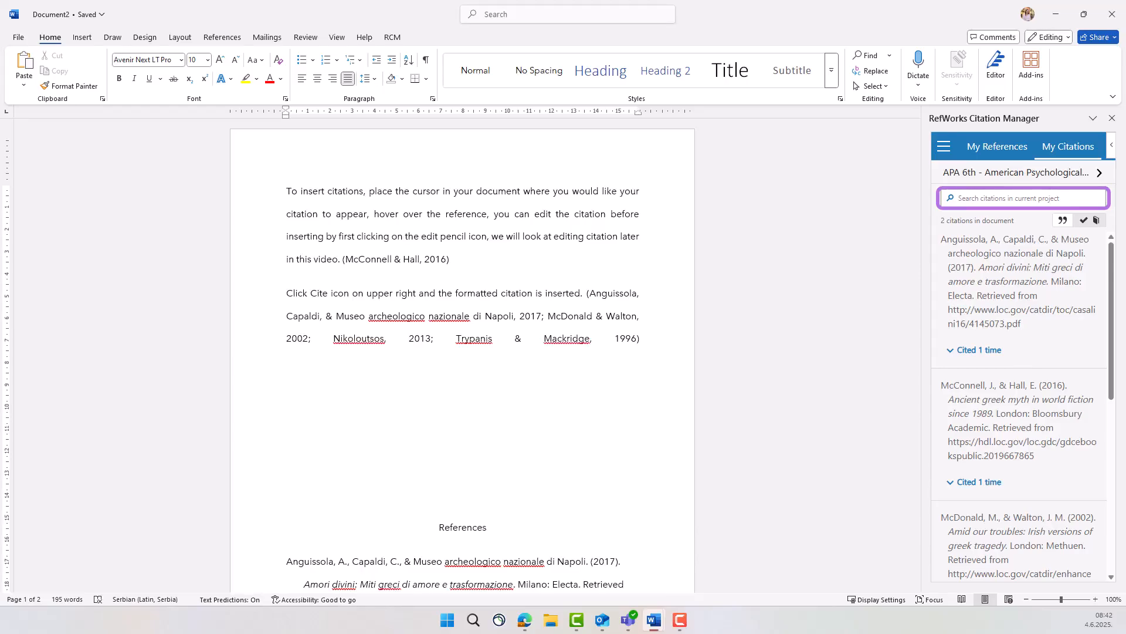
click(1018, 295)
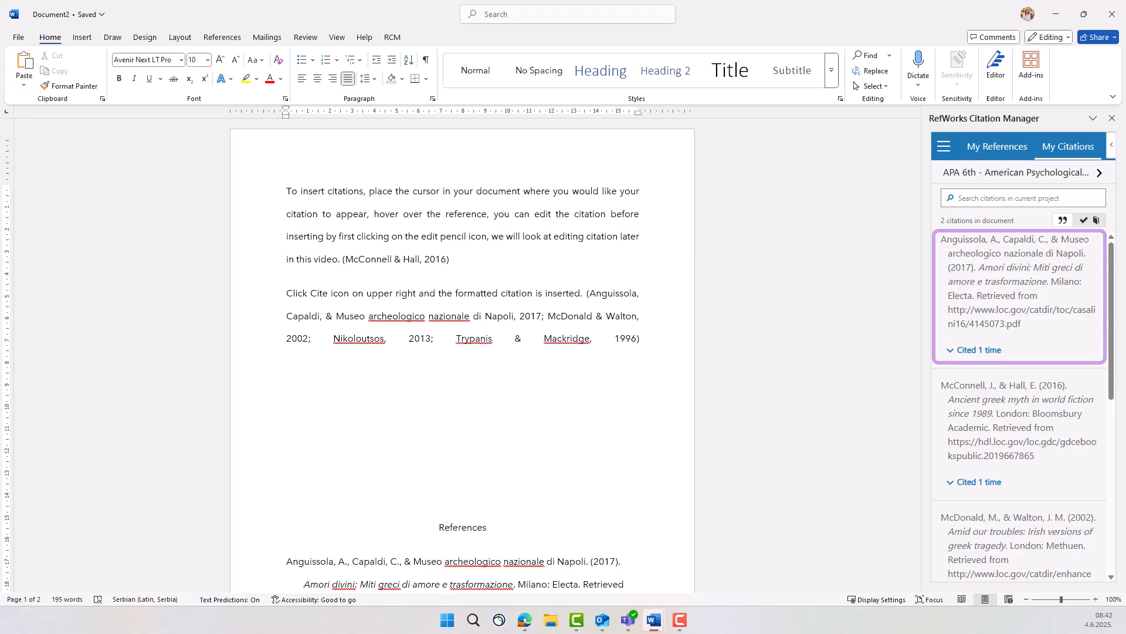
Toggle between full-entry and short in-text citation views, ending on in-text.
click(1064, 220)
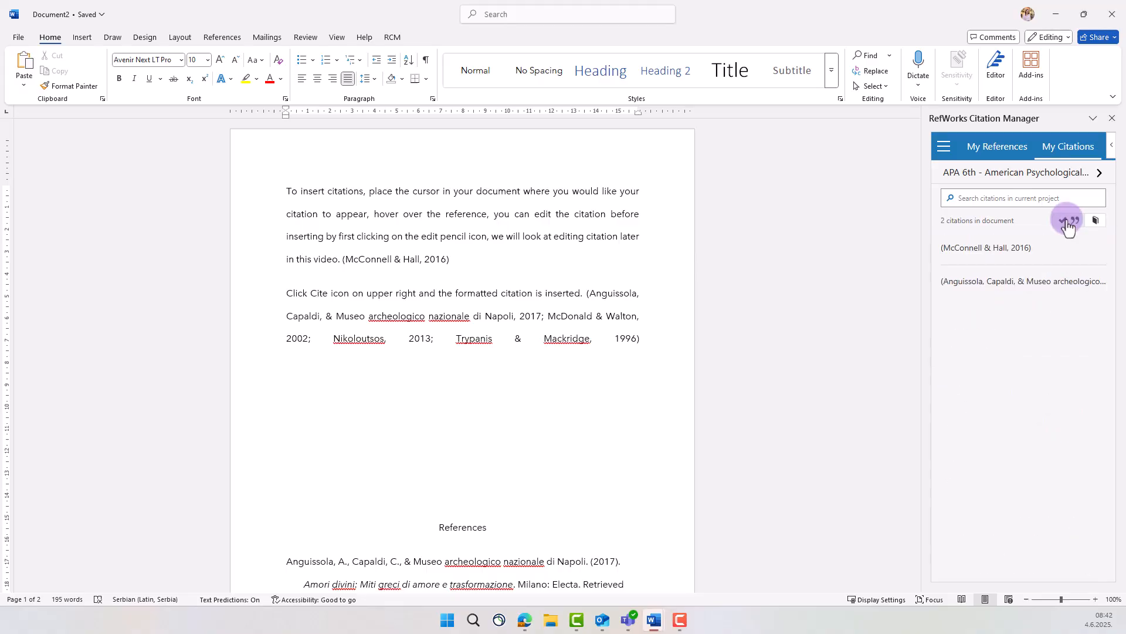
click(1084, 221)
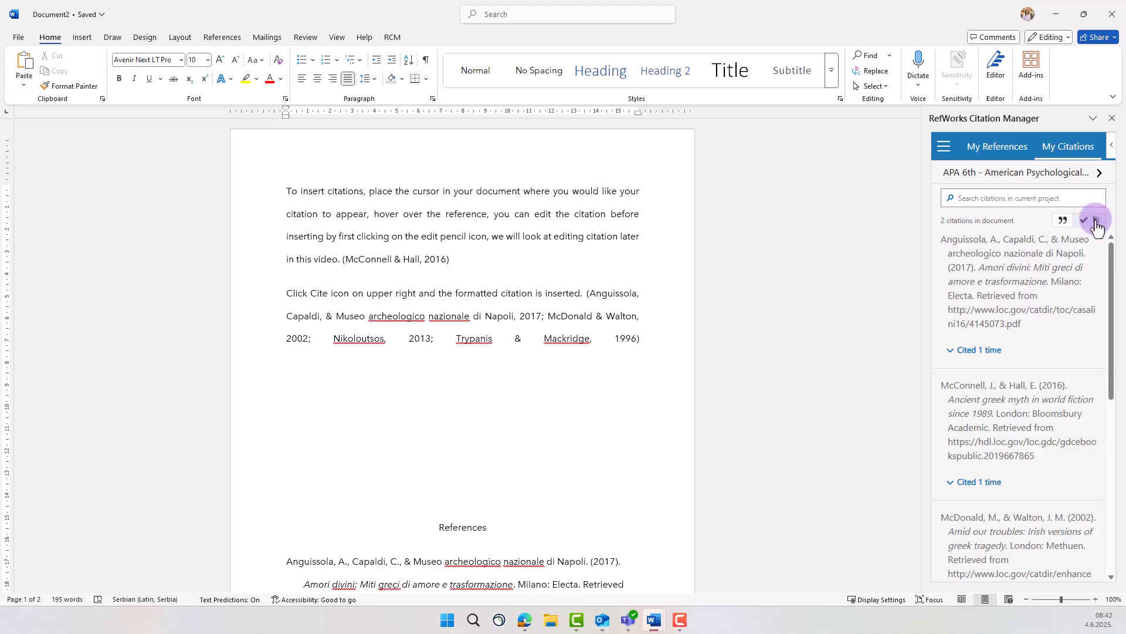
click(1085, 220)
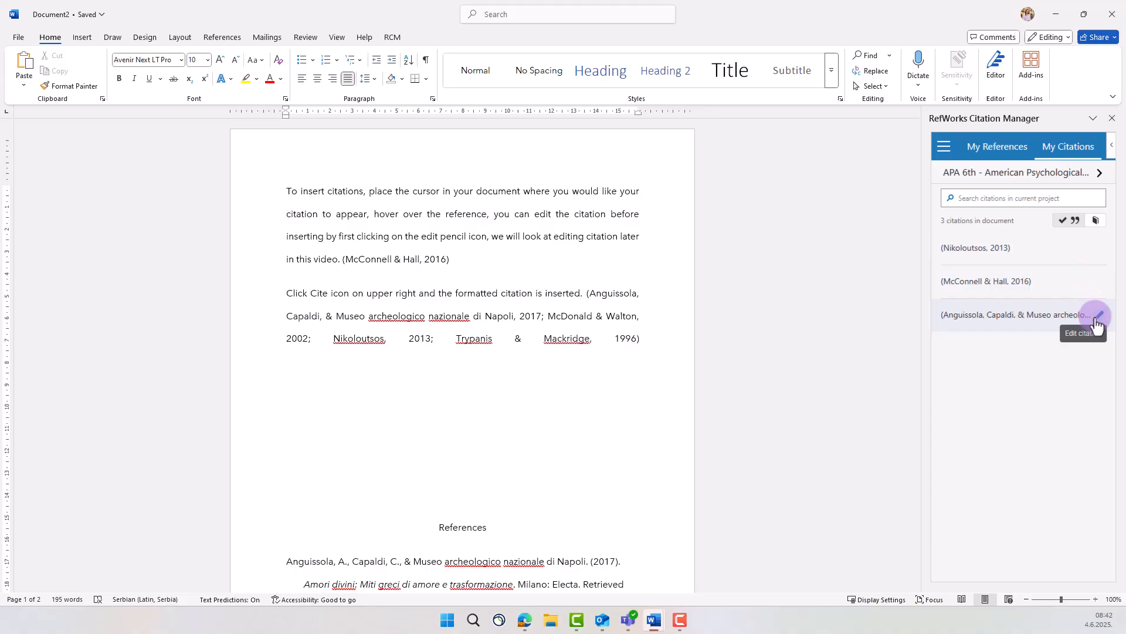
Edit the Anguissola four-reference citation, hide McDonald's extra options, and update the citation.
click(1094, 320)
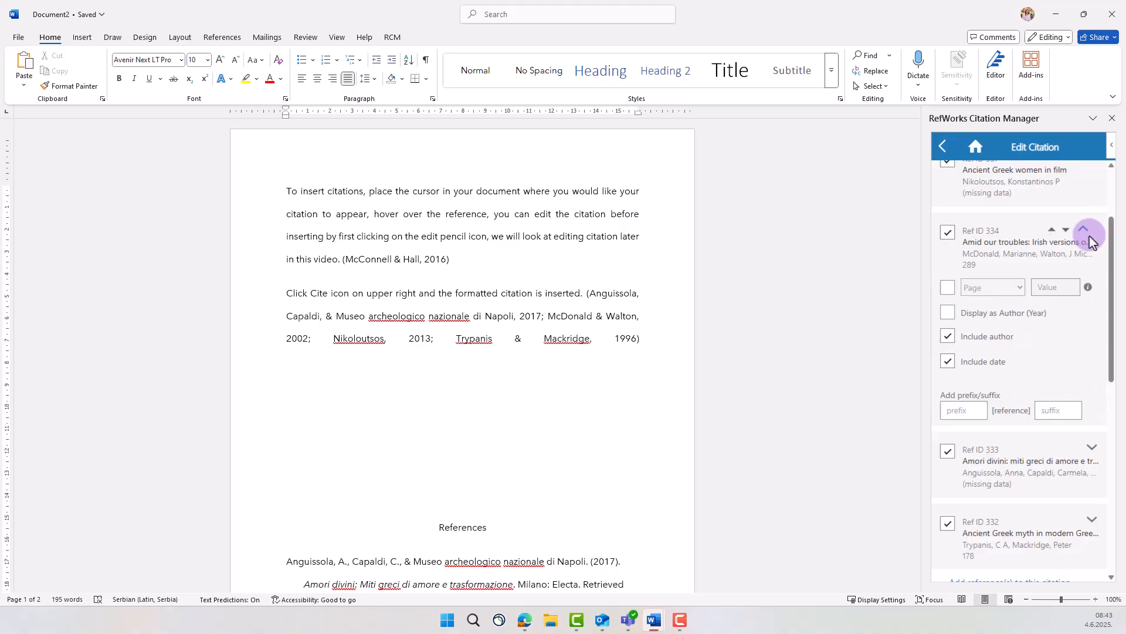
click(993, 287)
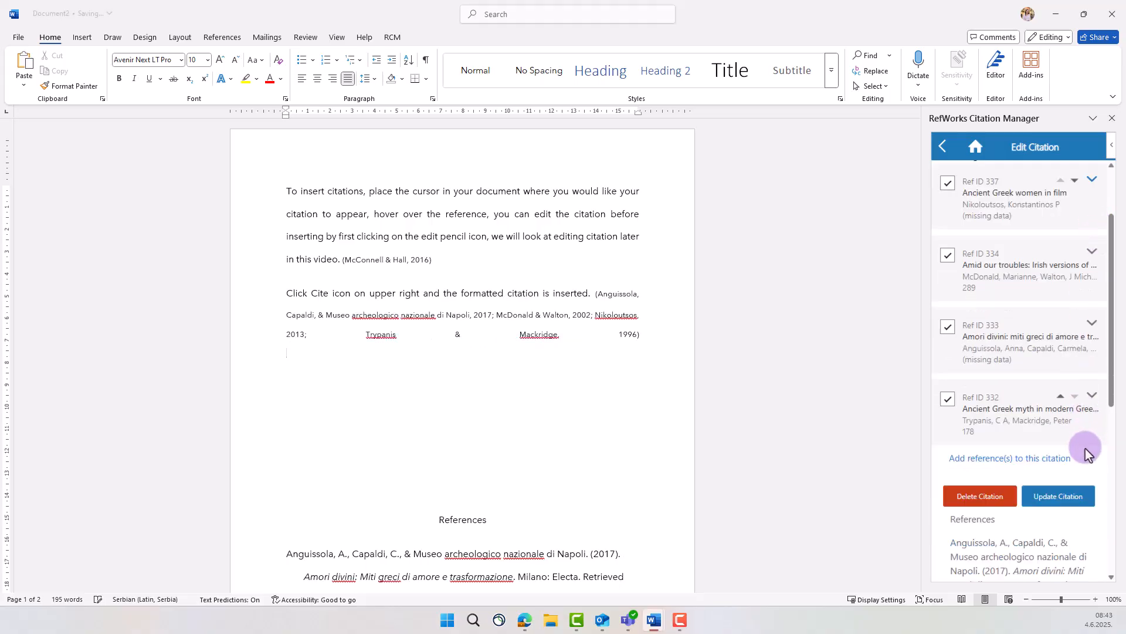
click(1057, 496)
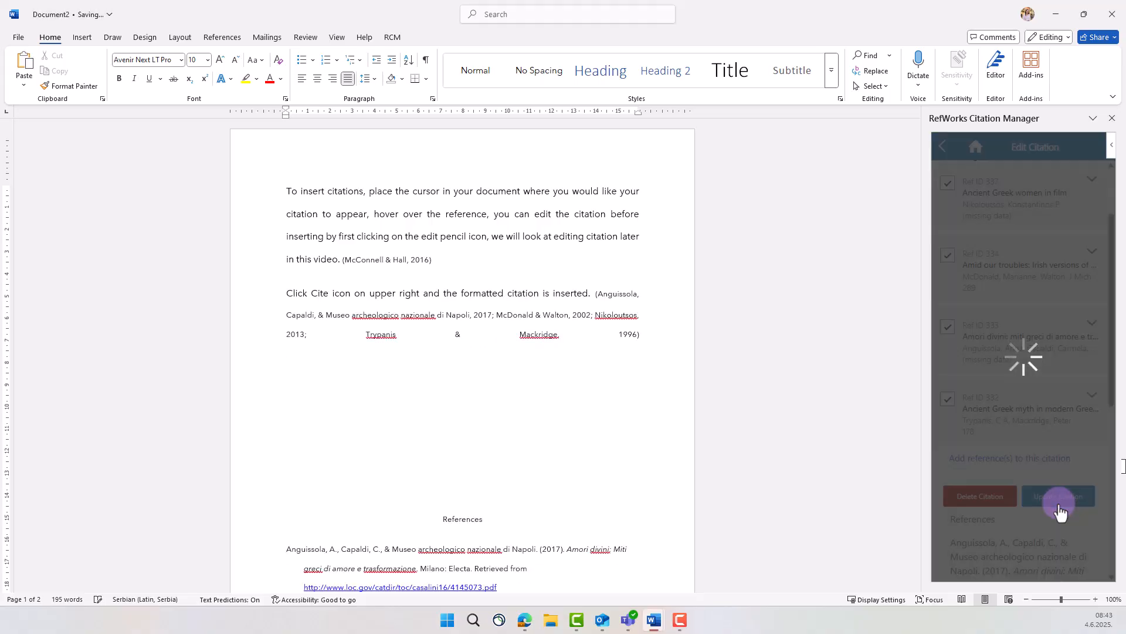
click(1057, 495)
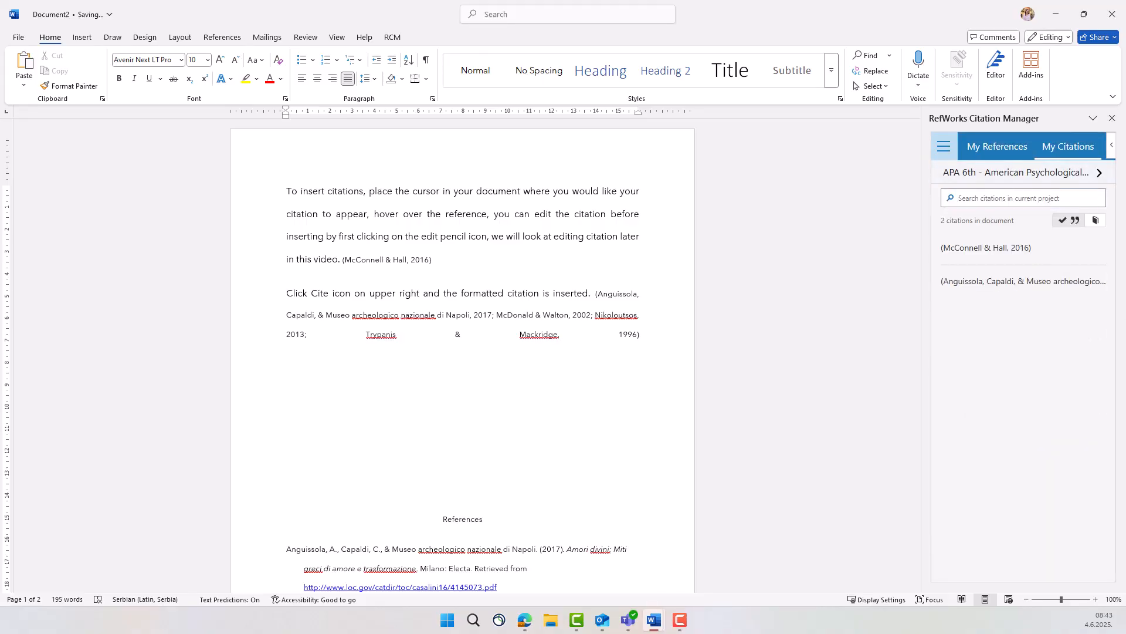
mouse_move(1095, 220)
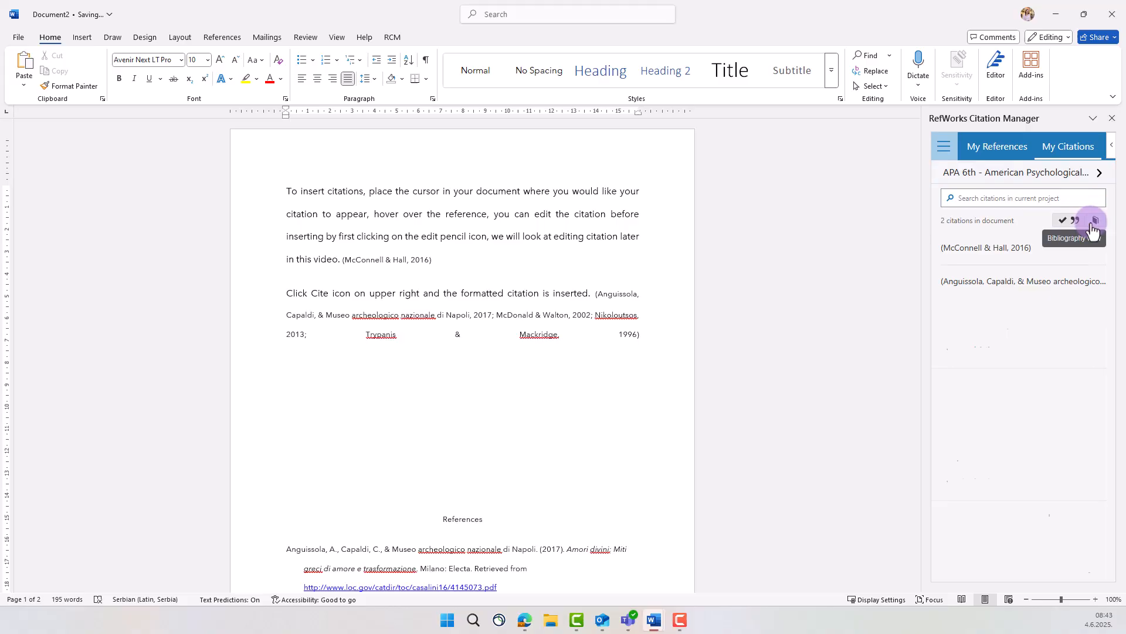
Cite Nikoloutsos 2013 in the first paragraph and view the three in-text citations in My Citations.
click(1095, 220)
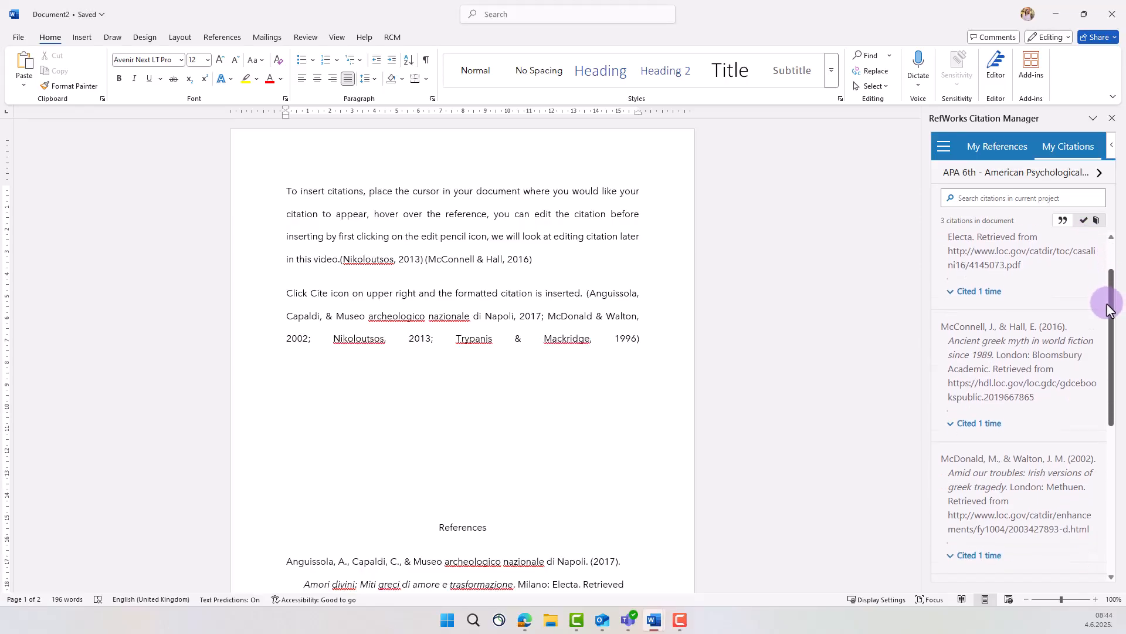
scroll(down, 3)
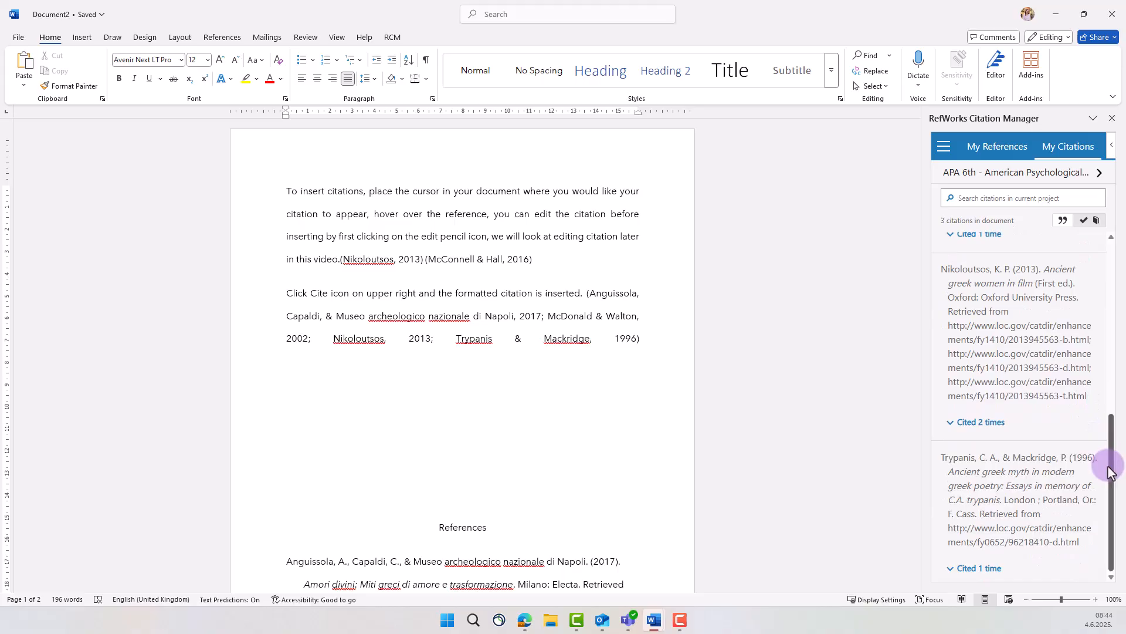
click(980, 421)
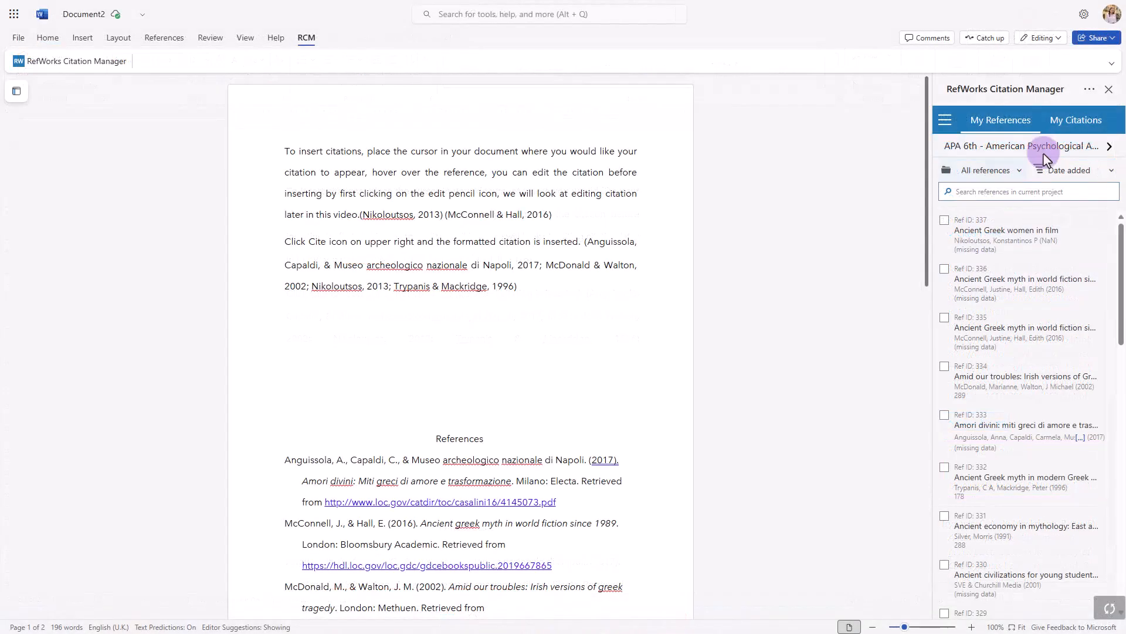
click(1075, 120)
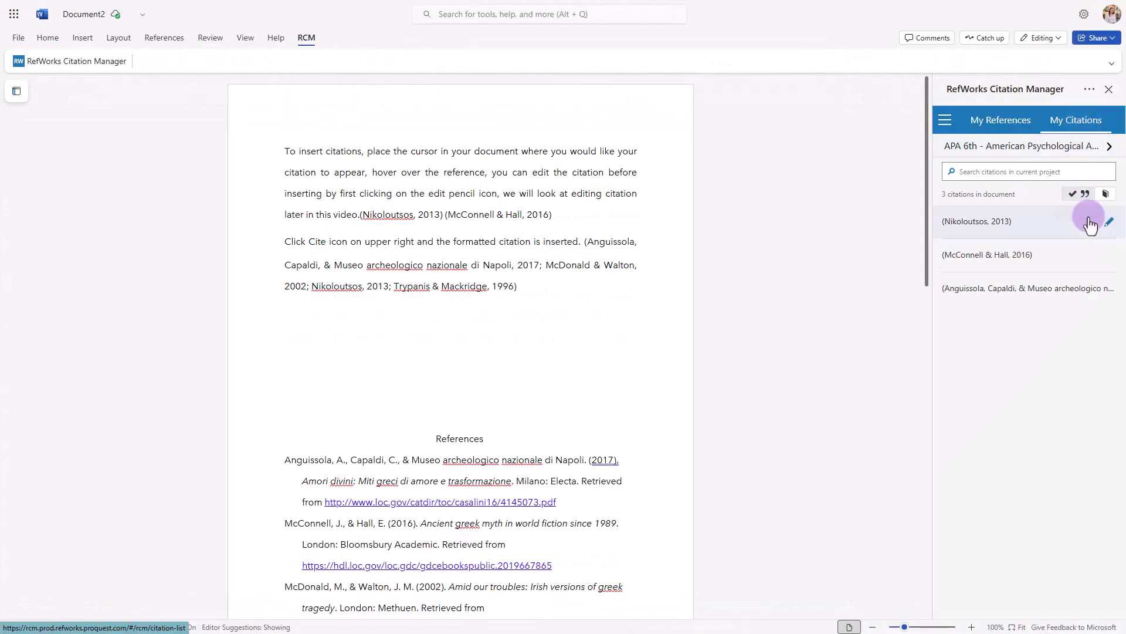